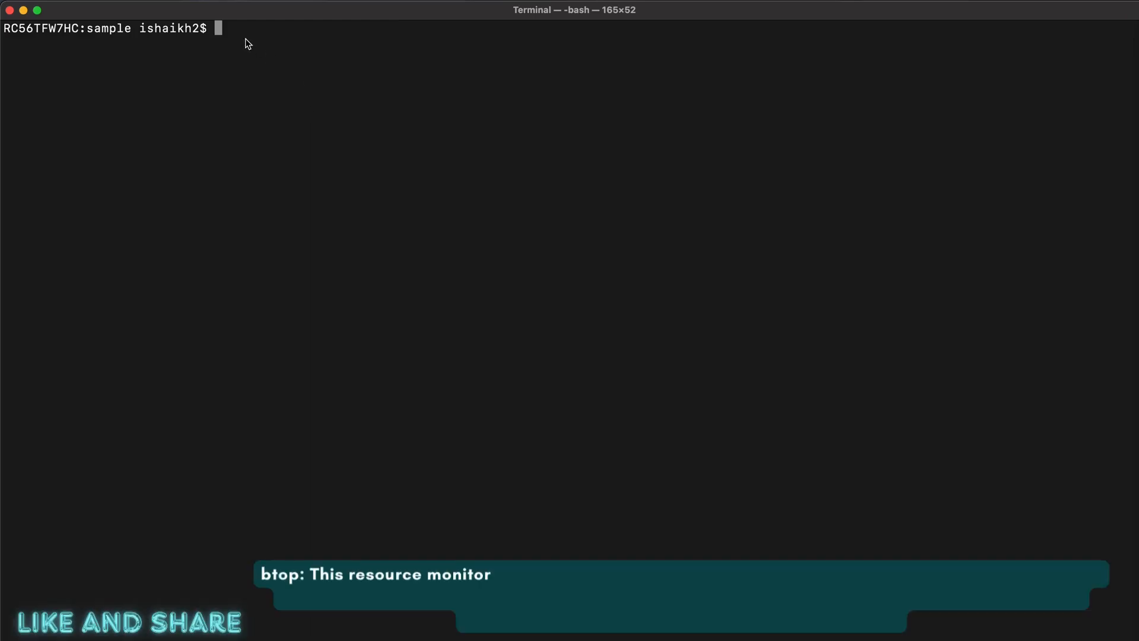
Step: Type the btop command at the bash prompt without running it
type("b")
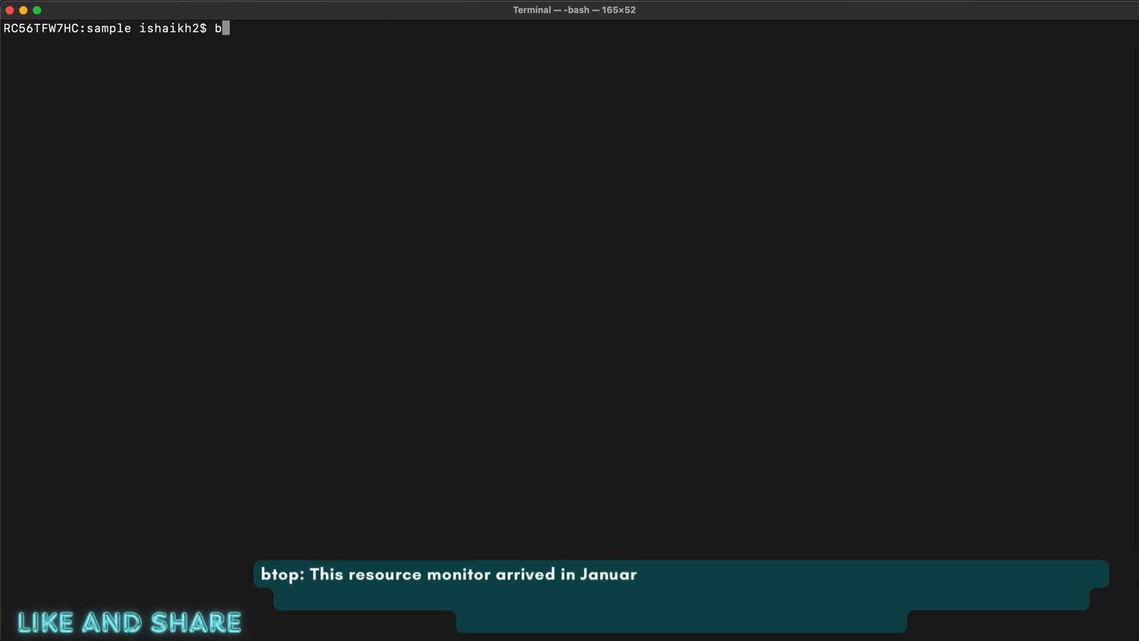
type("top")
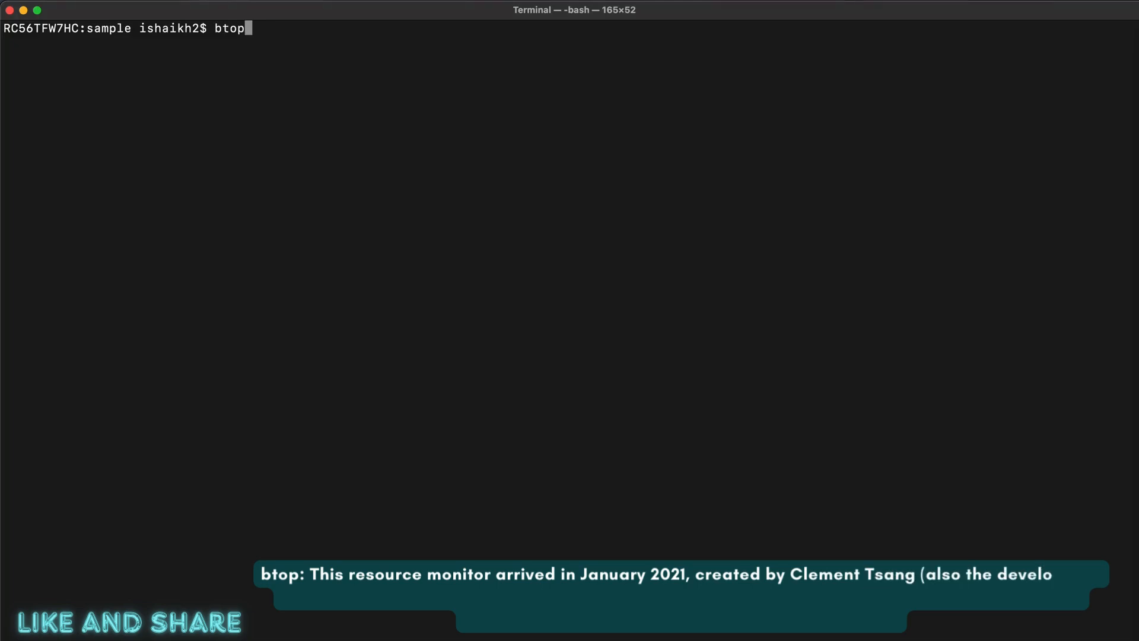
Step: Launch btop, watch its live CPU, mem, disks and proc panels, then quit
key("Return")
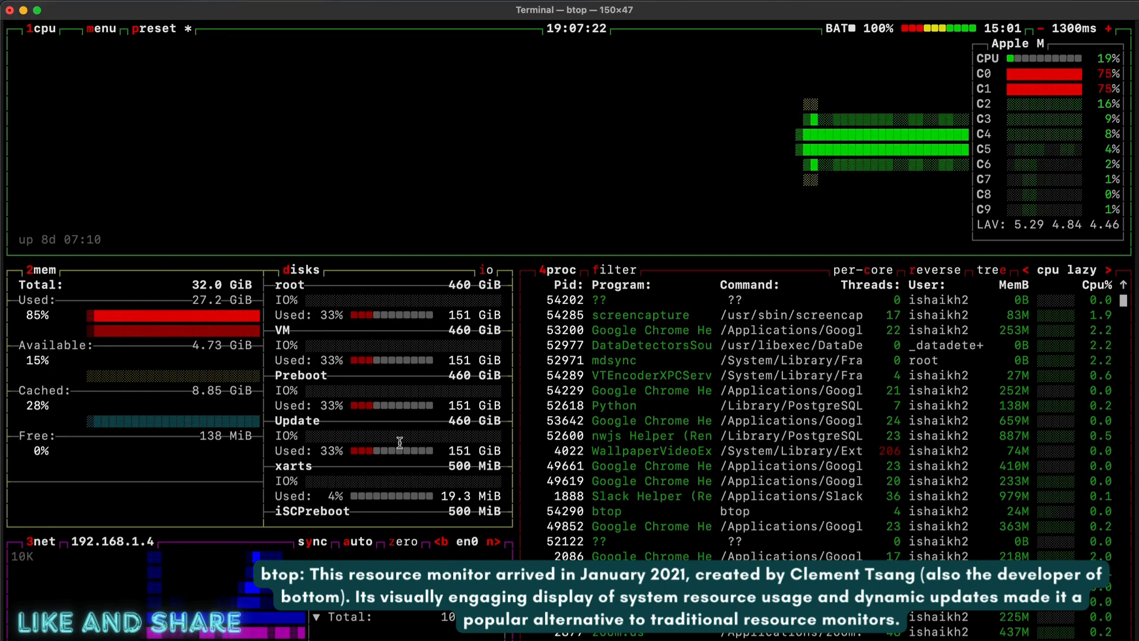
left_click(103, 28)
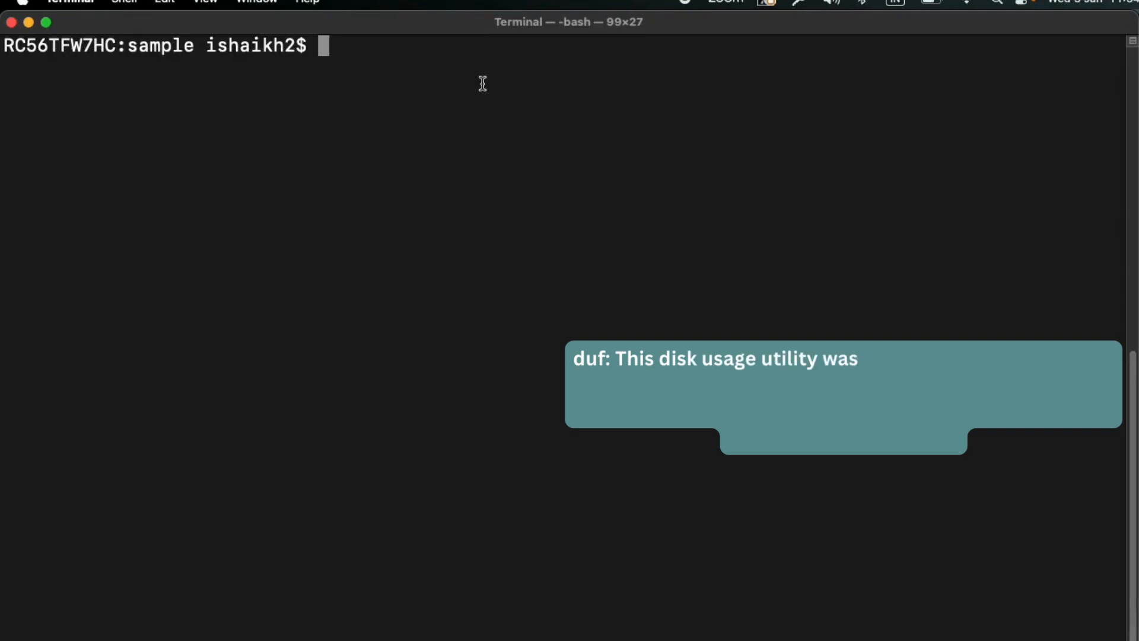
Step: Type the duf command at the empty bash prompt without running it
type("duf")
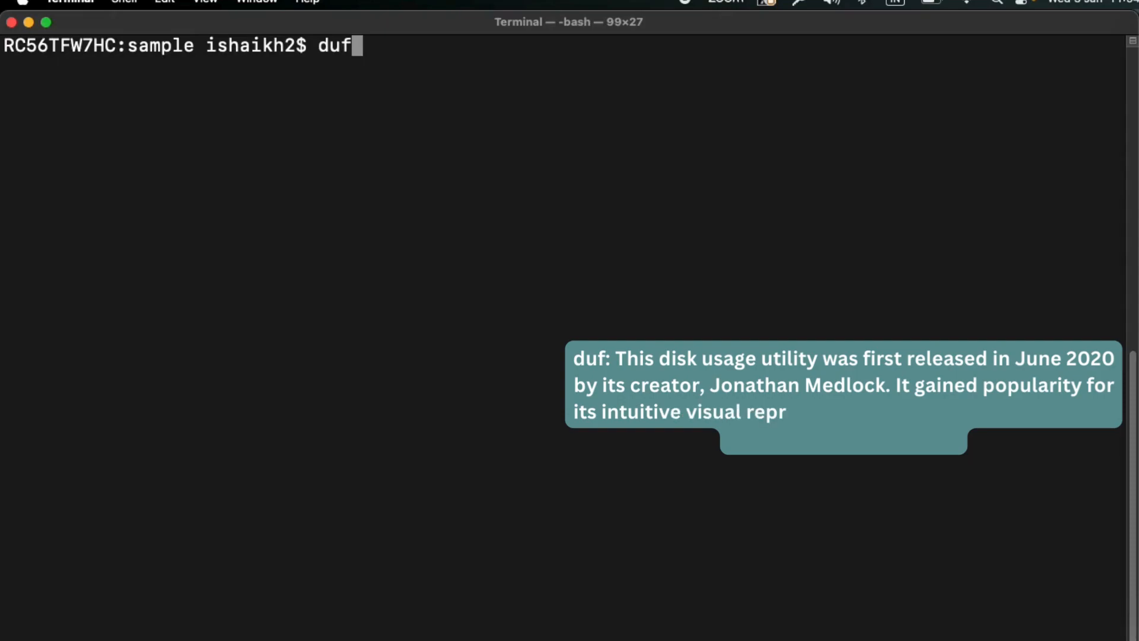
Step: Run duf and scroll through its tables of 10 local devices and 1 special device
key("Return")
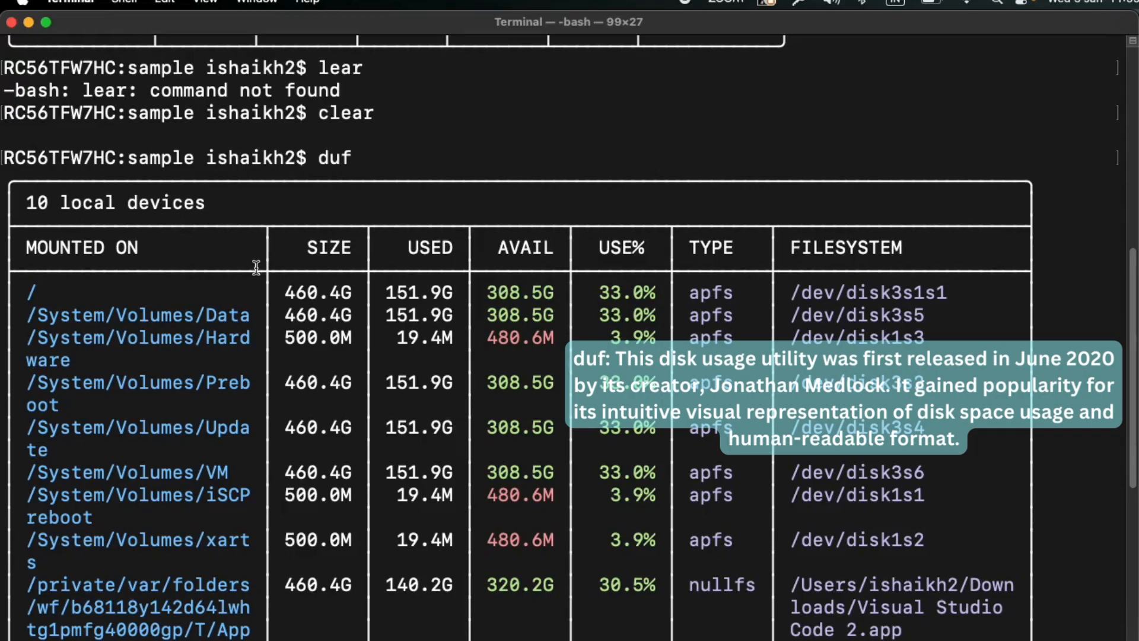
mouse_move(243, 265)
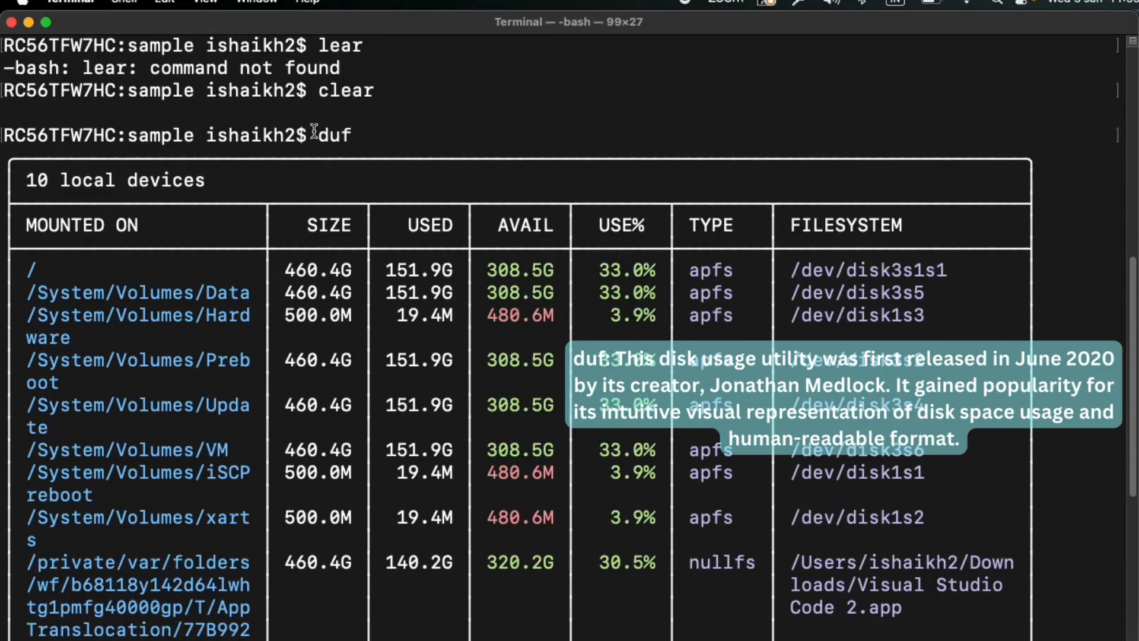
scroll("down", 3)
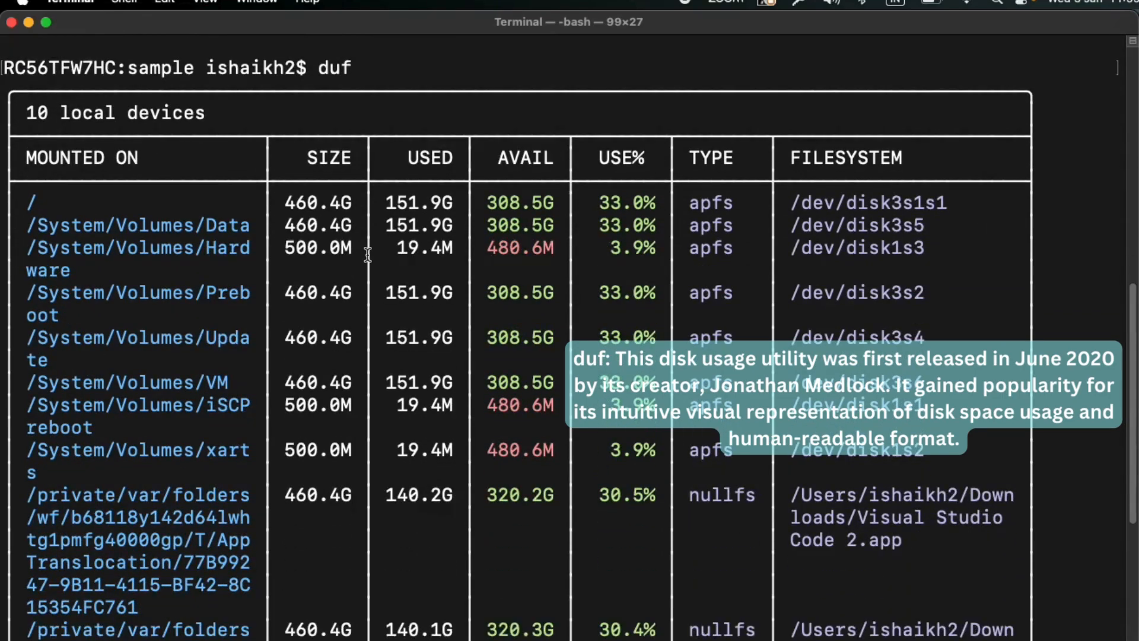
mouse_move(383, 254)
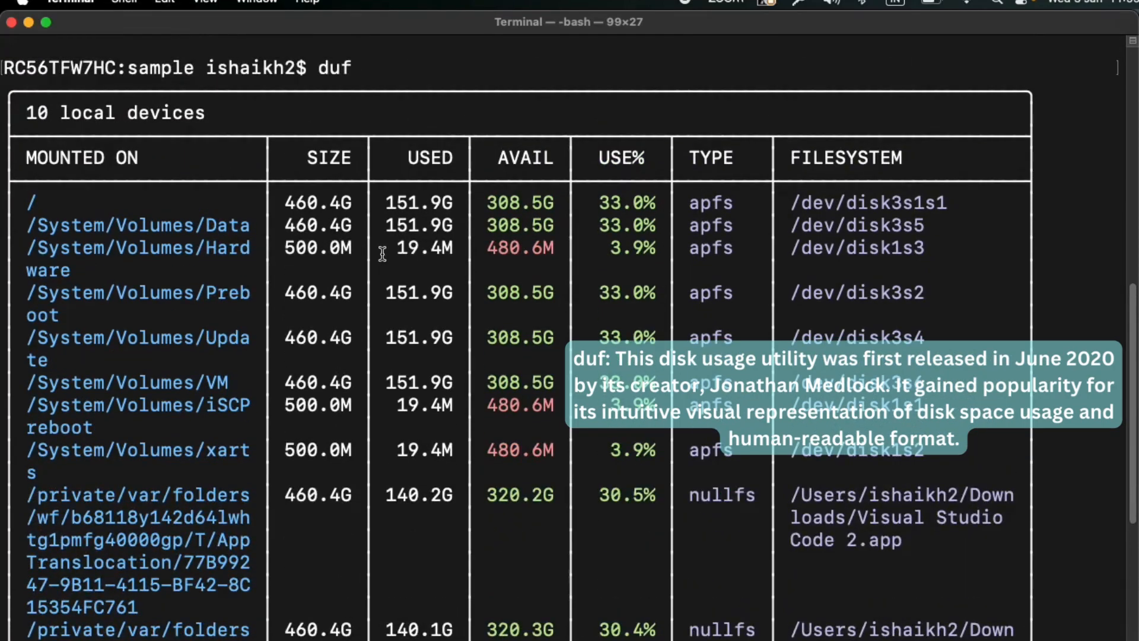
mouse_move(600, 188)
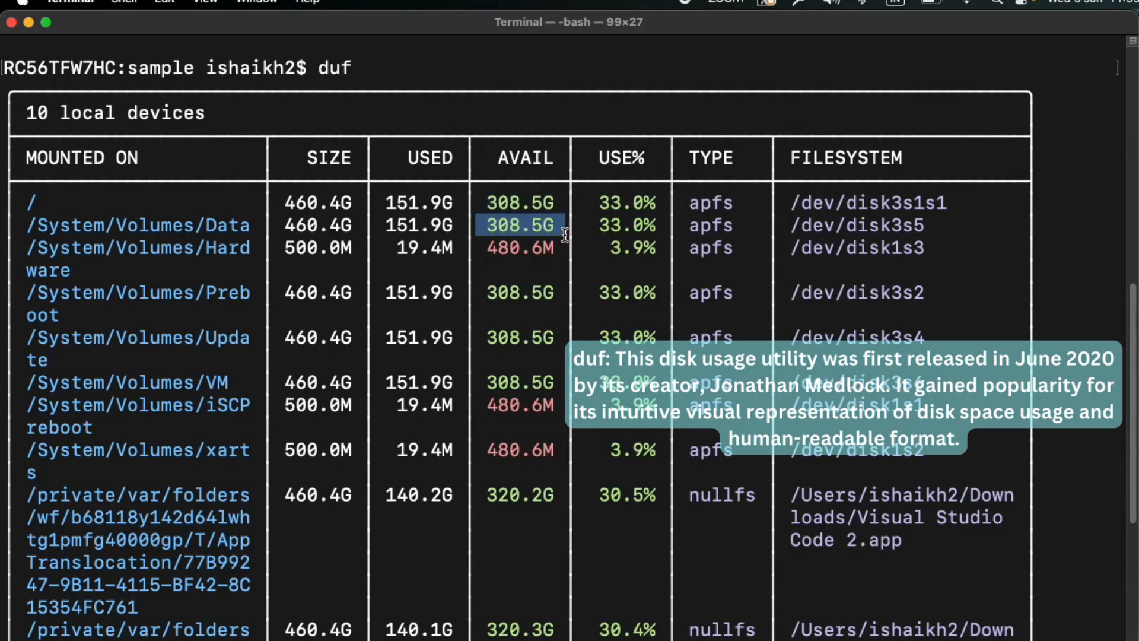
scroll("down", 3)
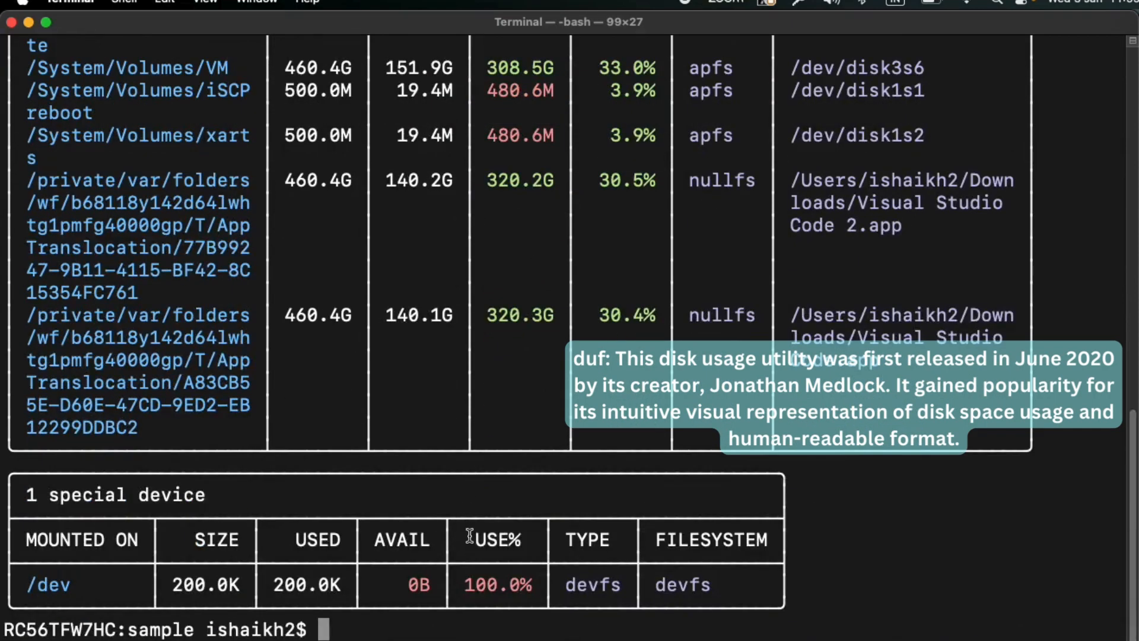
mouse_move(441, 622)
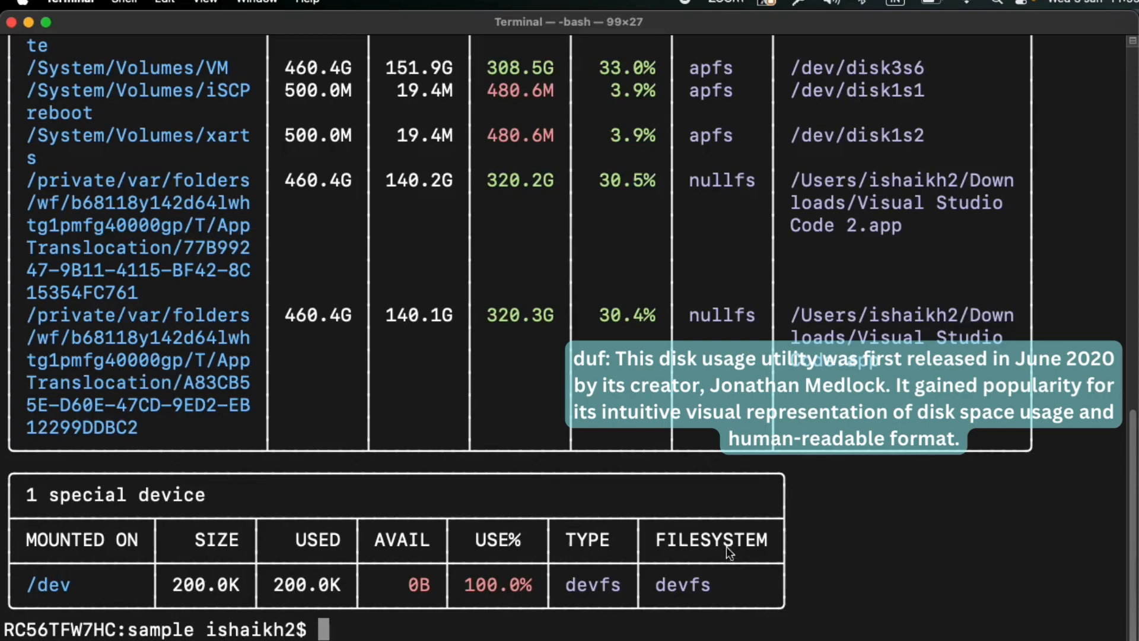
Step: Run duf --json and scroll through the per-device mount, filesystem, size and inode entries
type("duf")
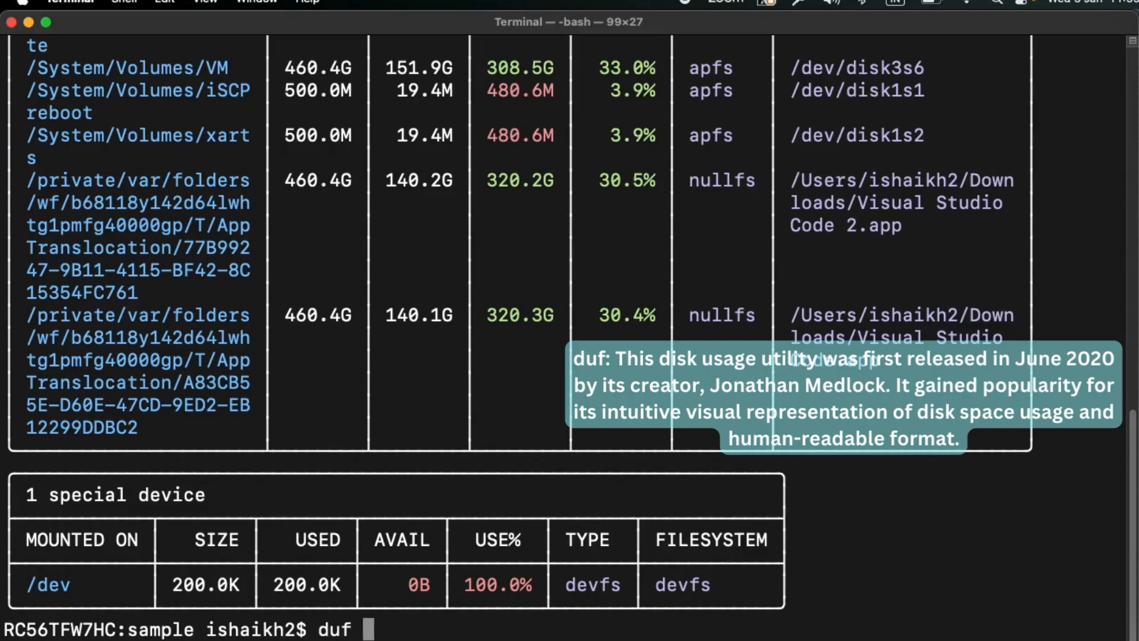
type("--jso")
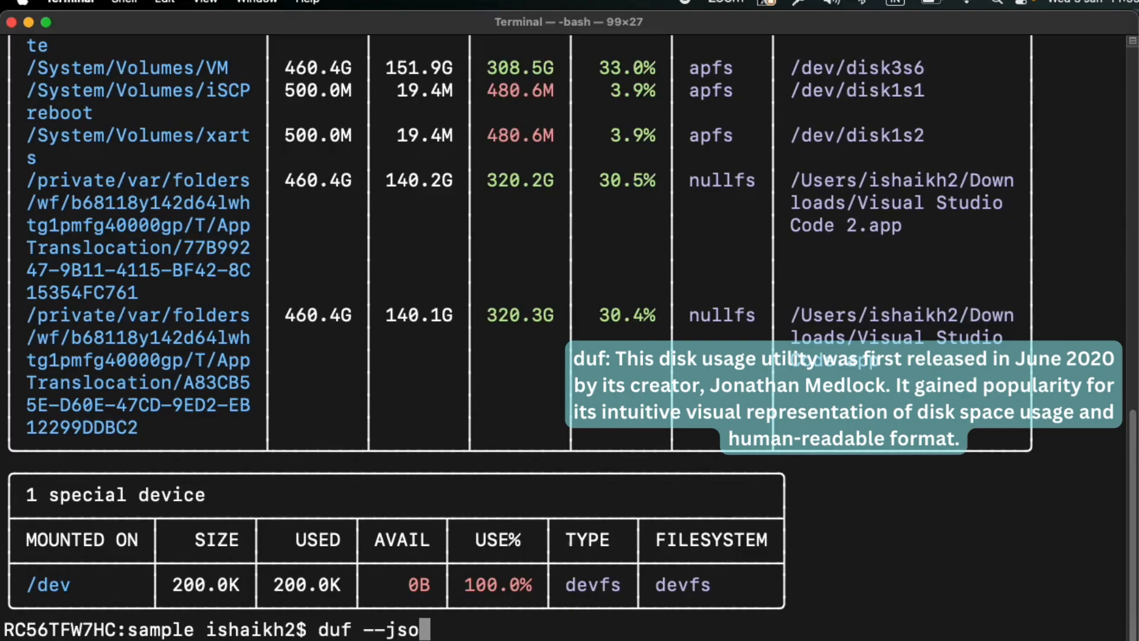
key("Return")
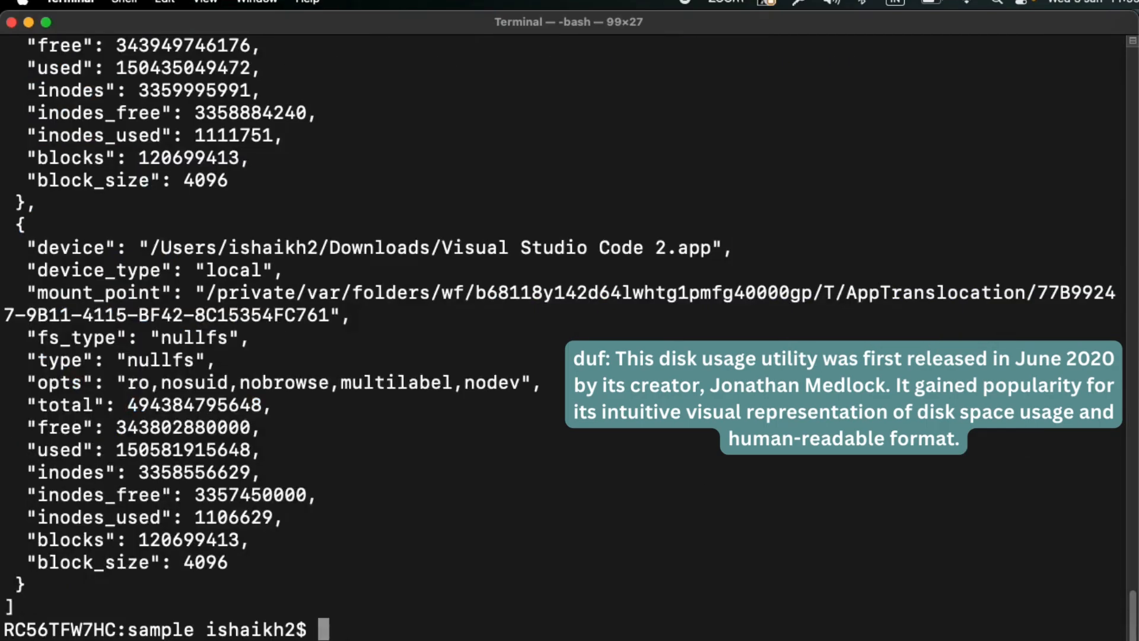
scroll("up", 3)
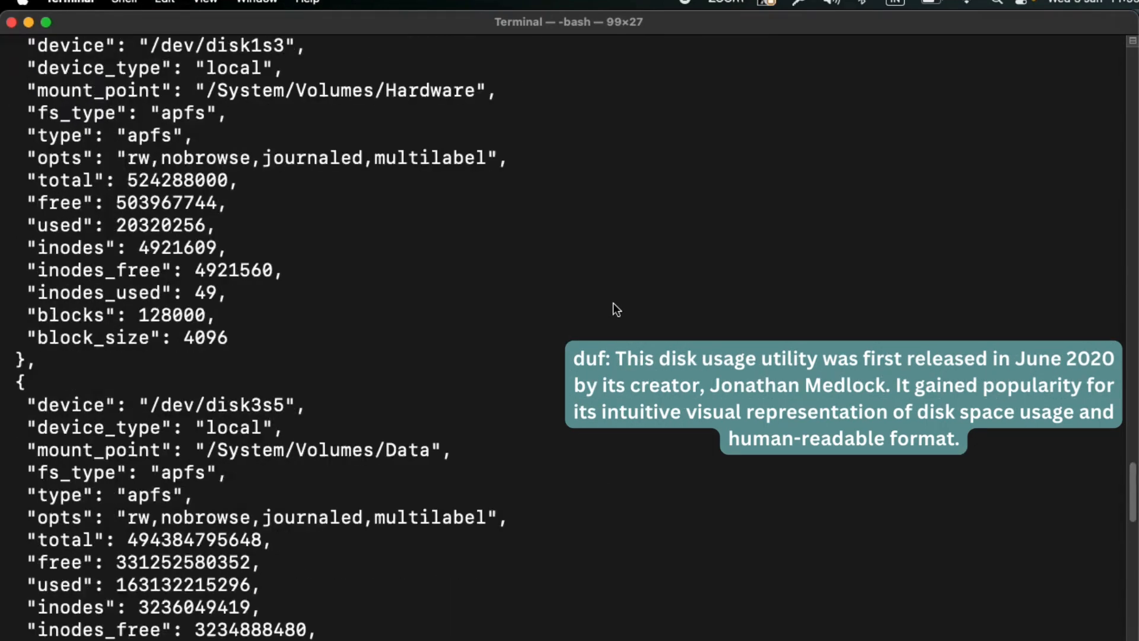
scroll("down", 3)
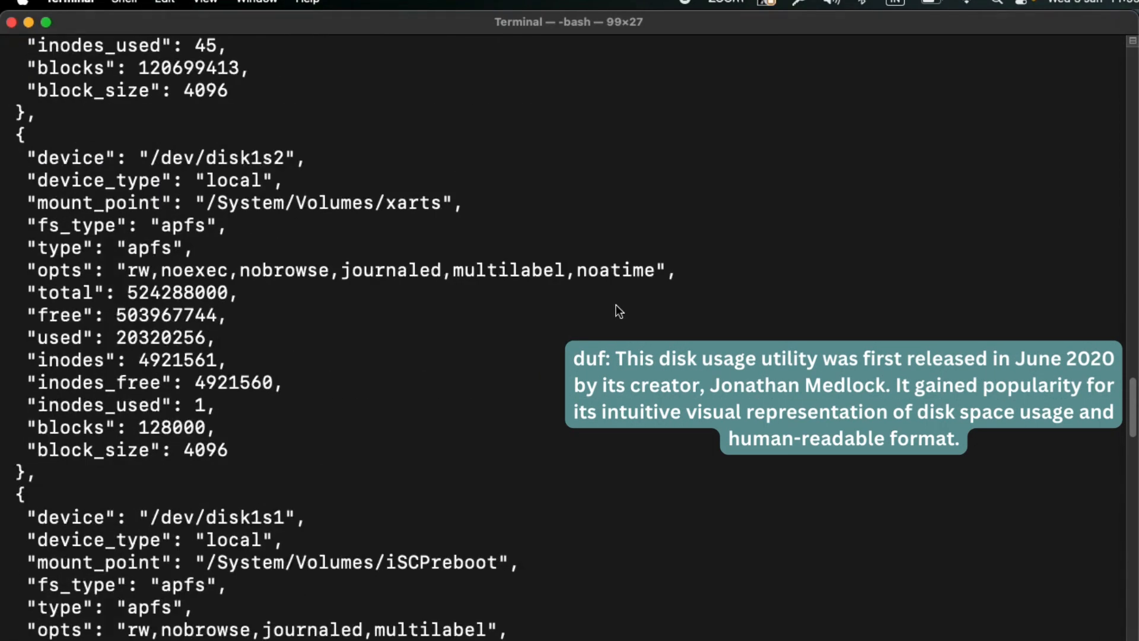
scroll("down", 3)
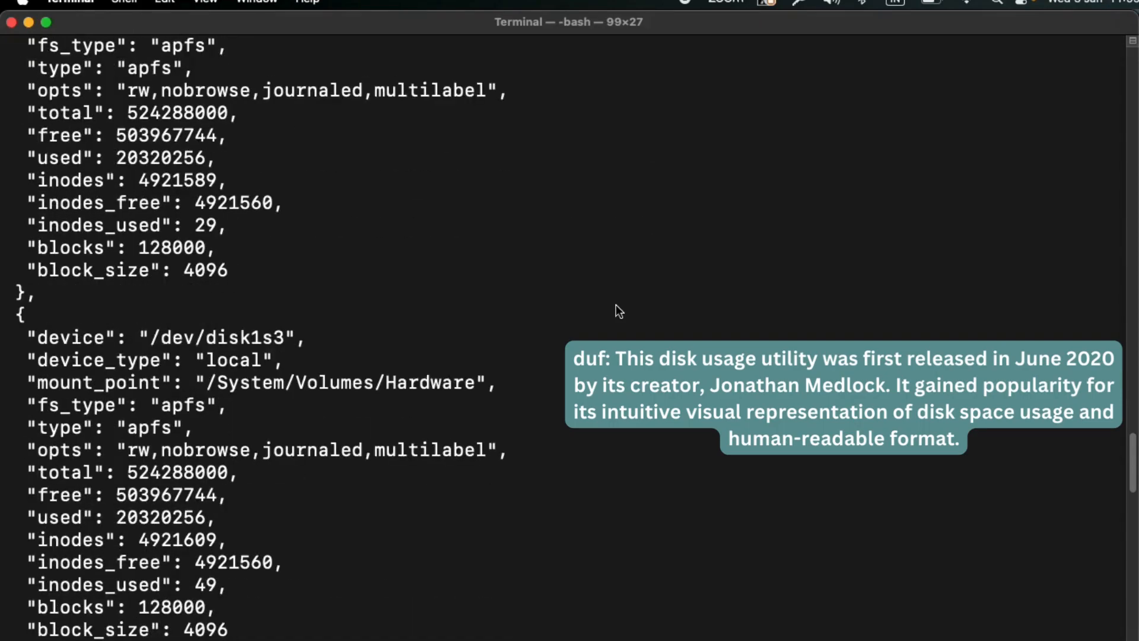
scroll("down", 3)
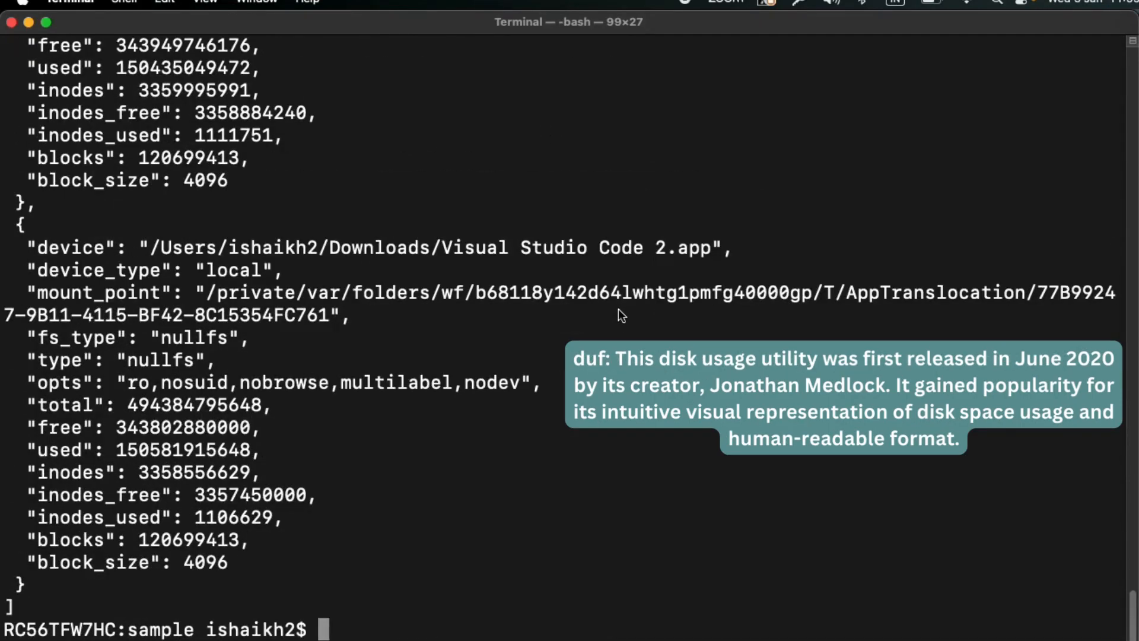
mouse_move(614, 317)
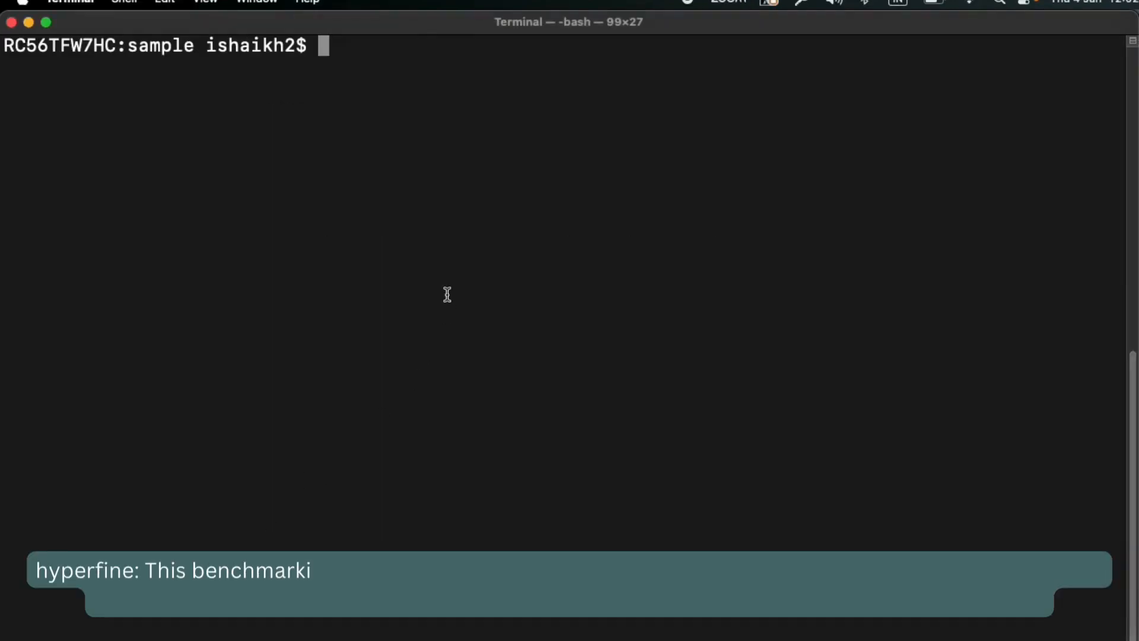
Step: Run hyperfine on samplescript.py, which fails with exit code 127, then recall the command
type("hy")
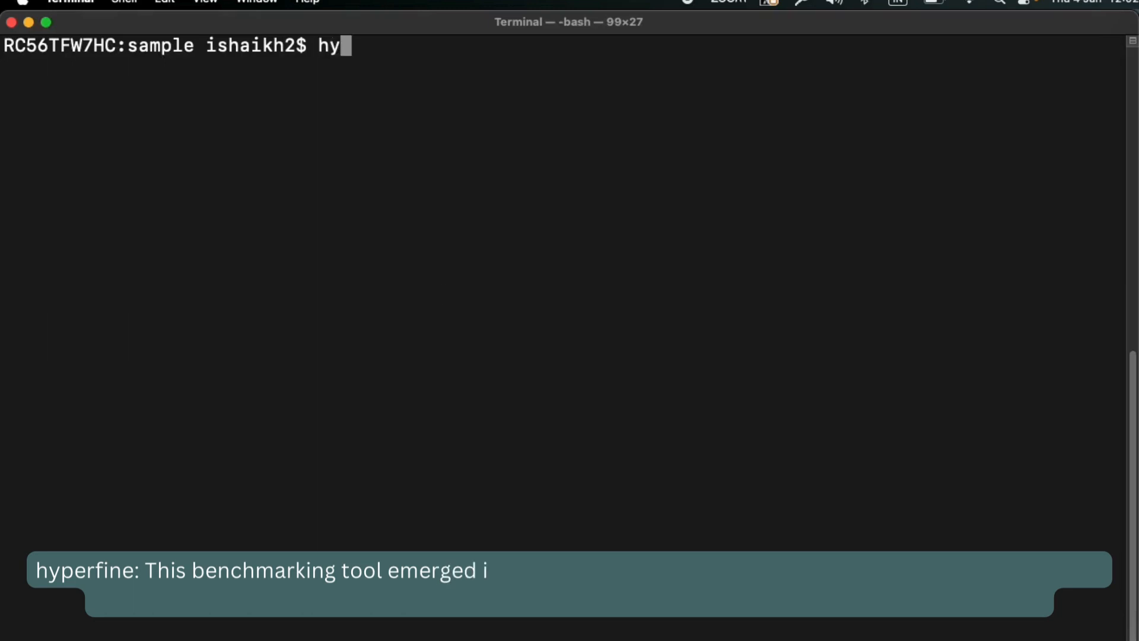
type("perfine")
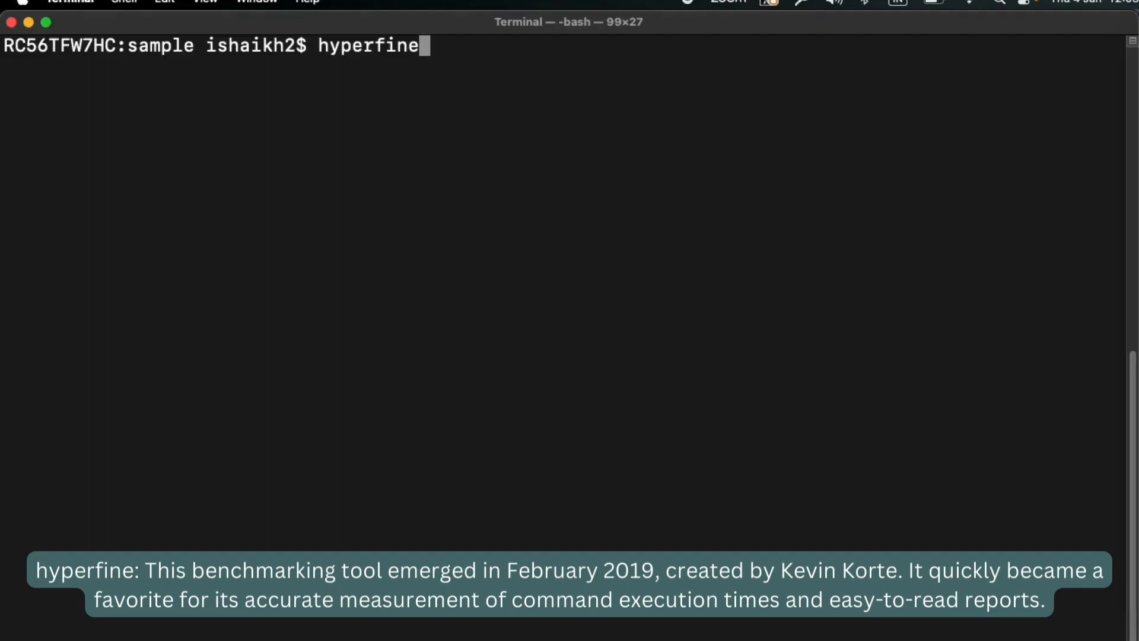
type("sa")
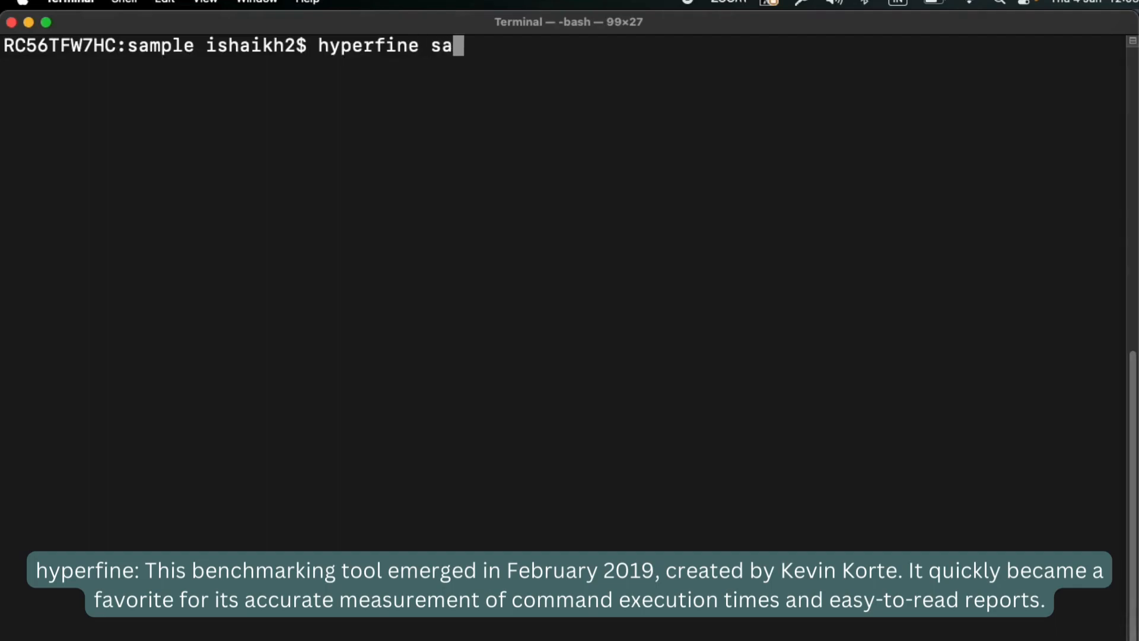
type("mplescript.py")
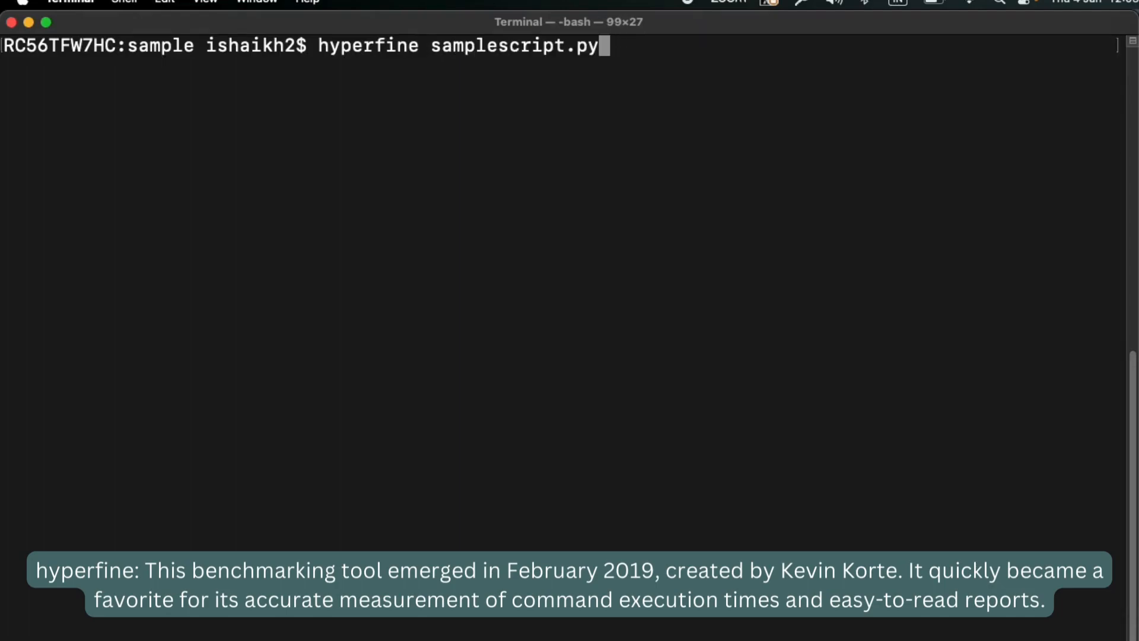
key("Return")
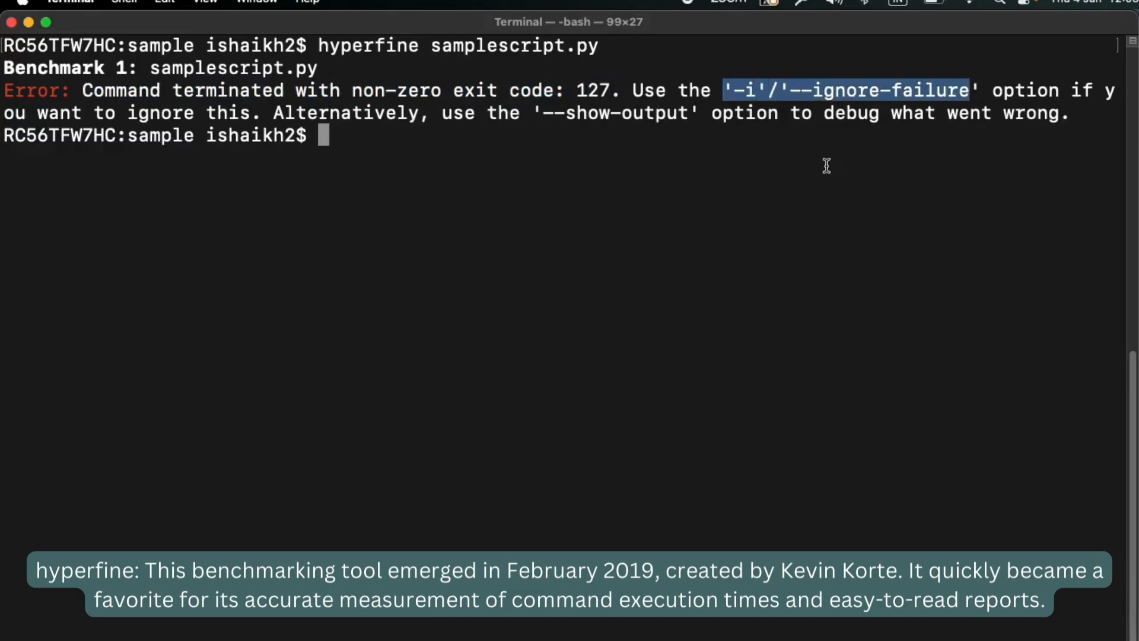
type("hyperfine samplescript.py")
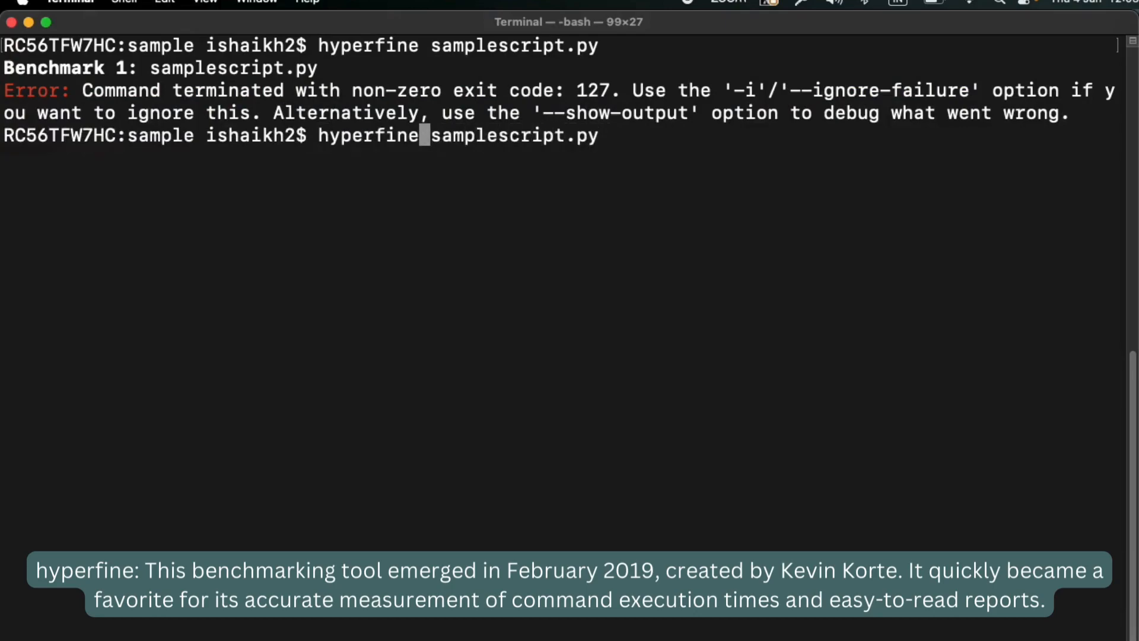
Step: Rerun hyperfine samplescript.py with the -i flag, getting timing results over 362 runs
type("-i")
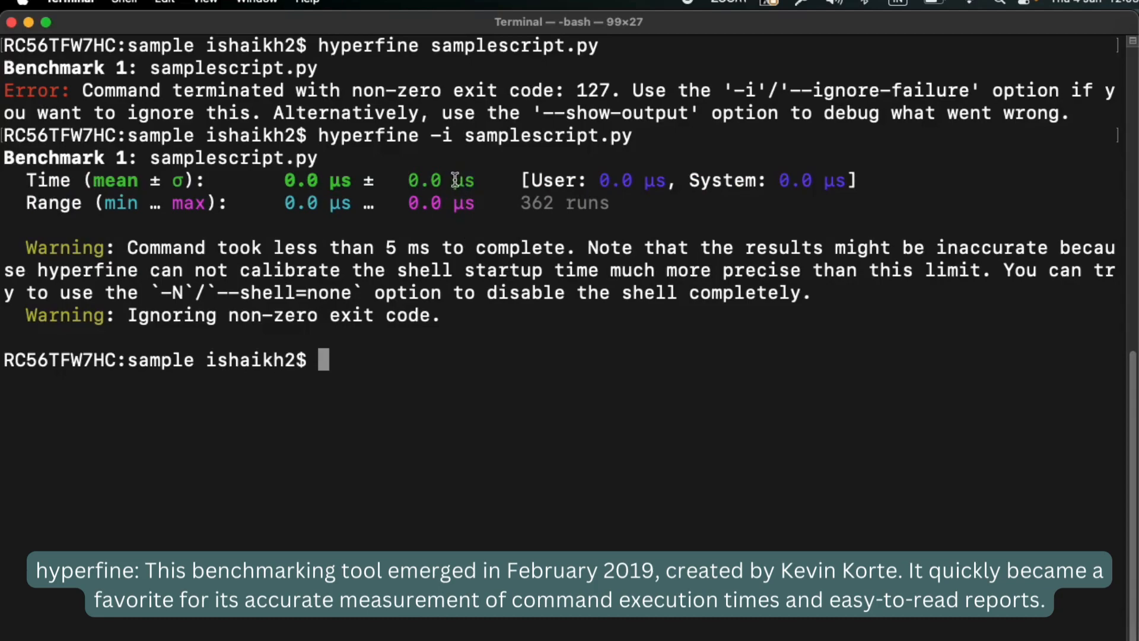
mouse_move(417, 246)
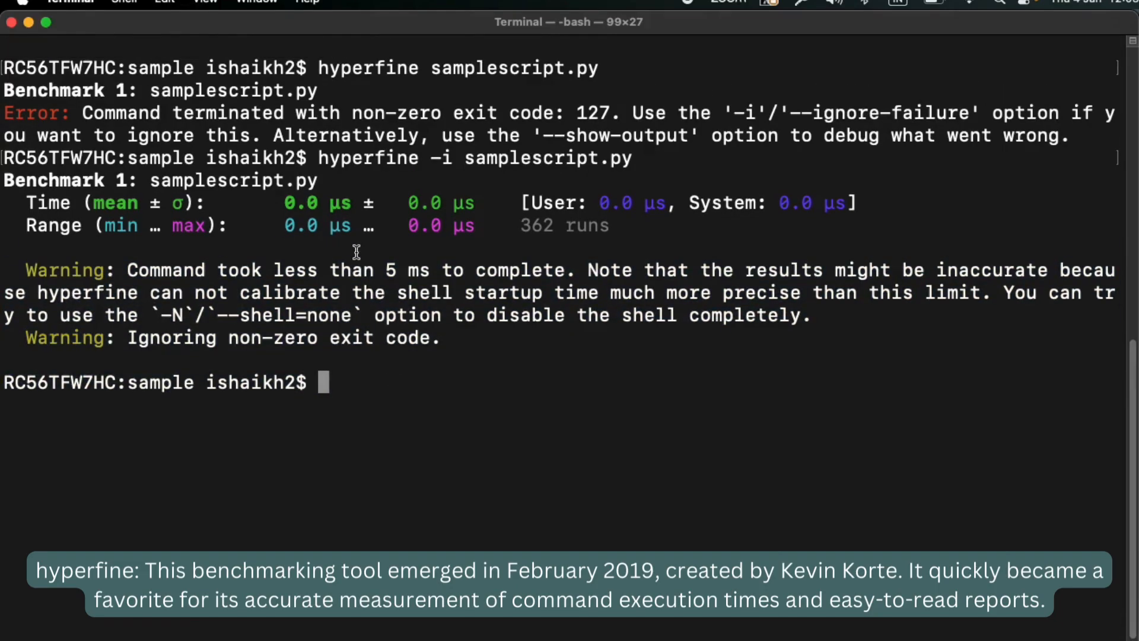
scroll("up", 3)
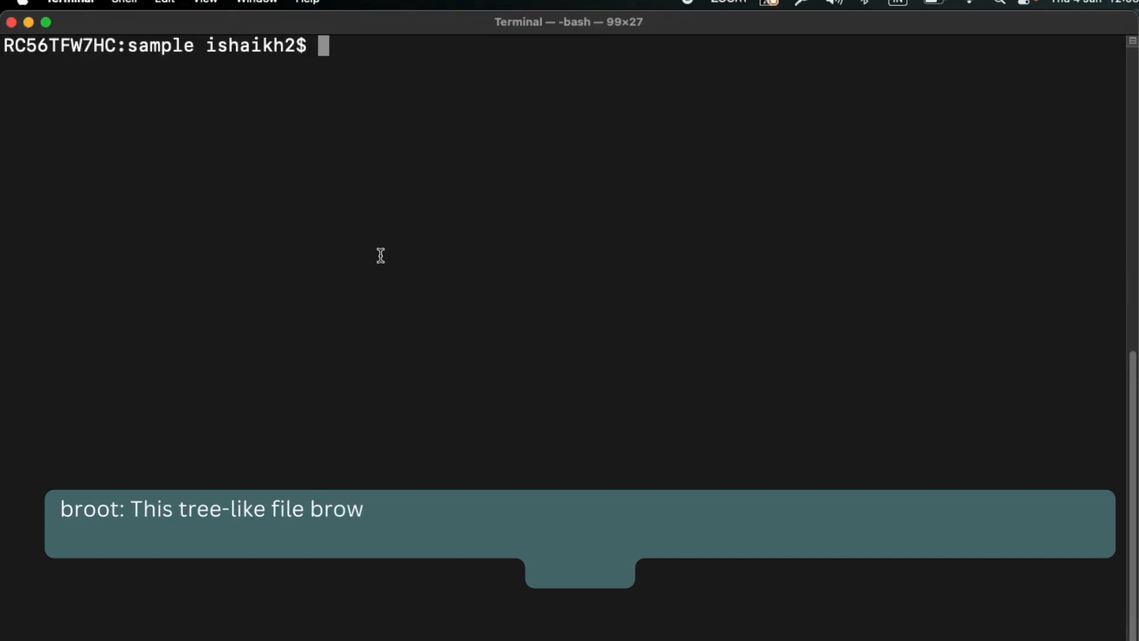
Step: Type broot to browse the sample folder tree with file1, file2 and samplescript.py
type("b")
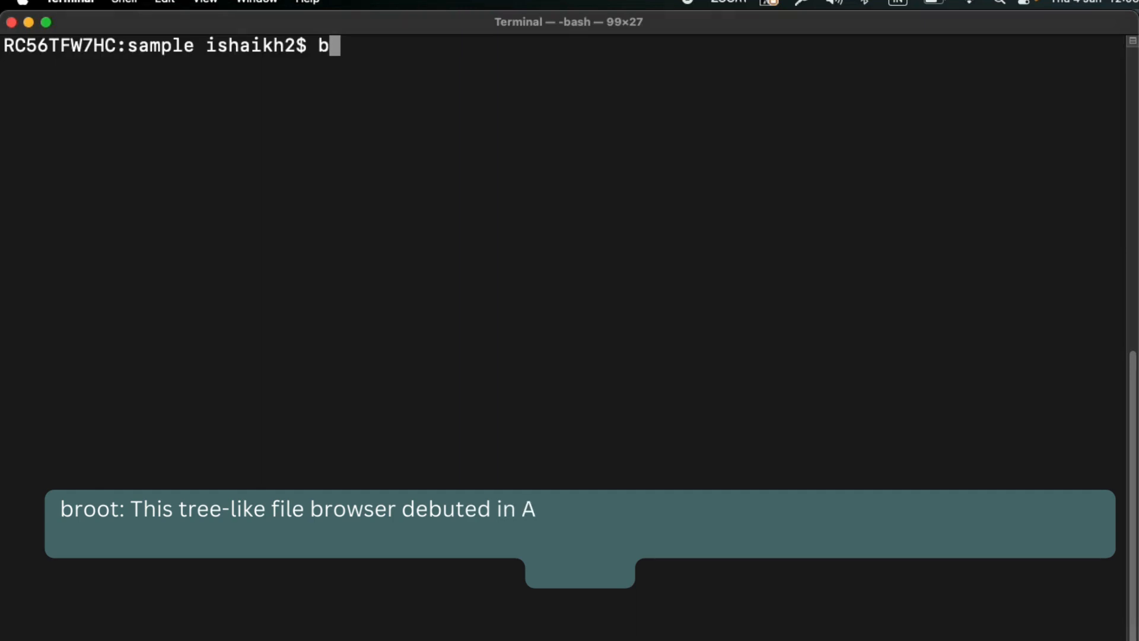
type("root")
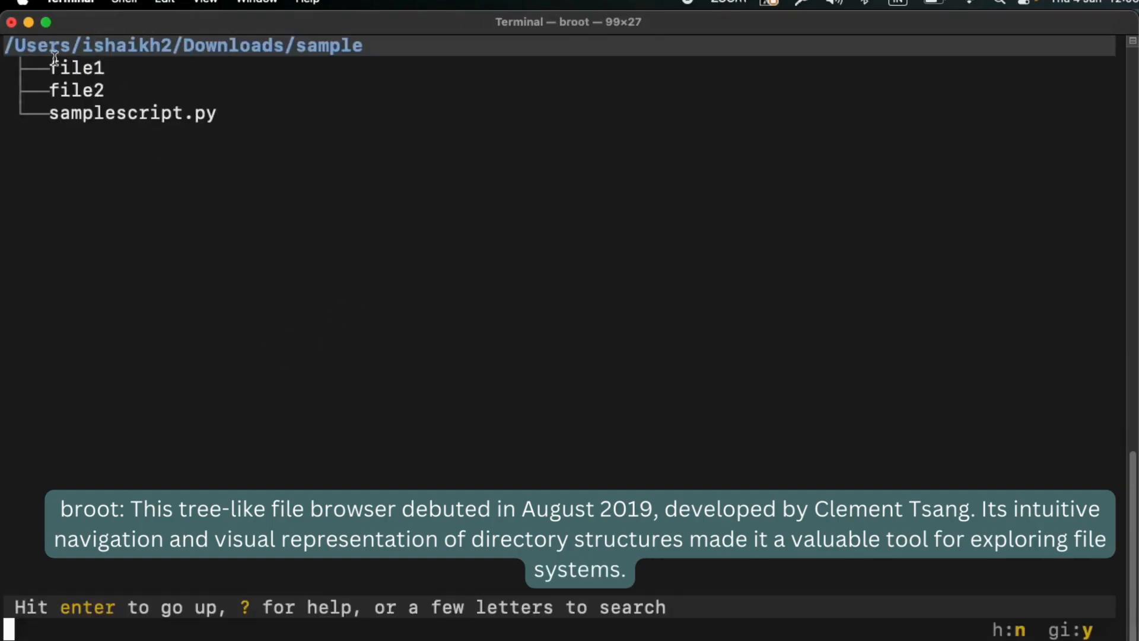
key("Down")
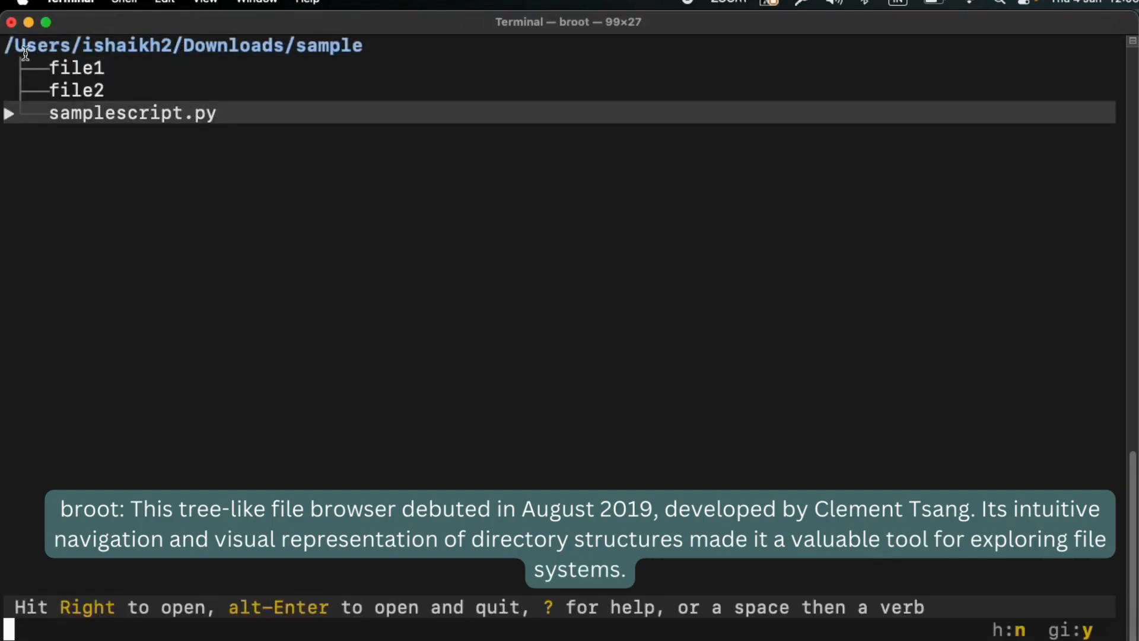
mouse_move(188, 120)
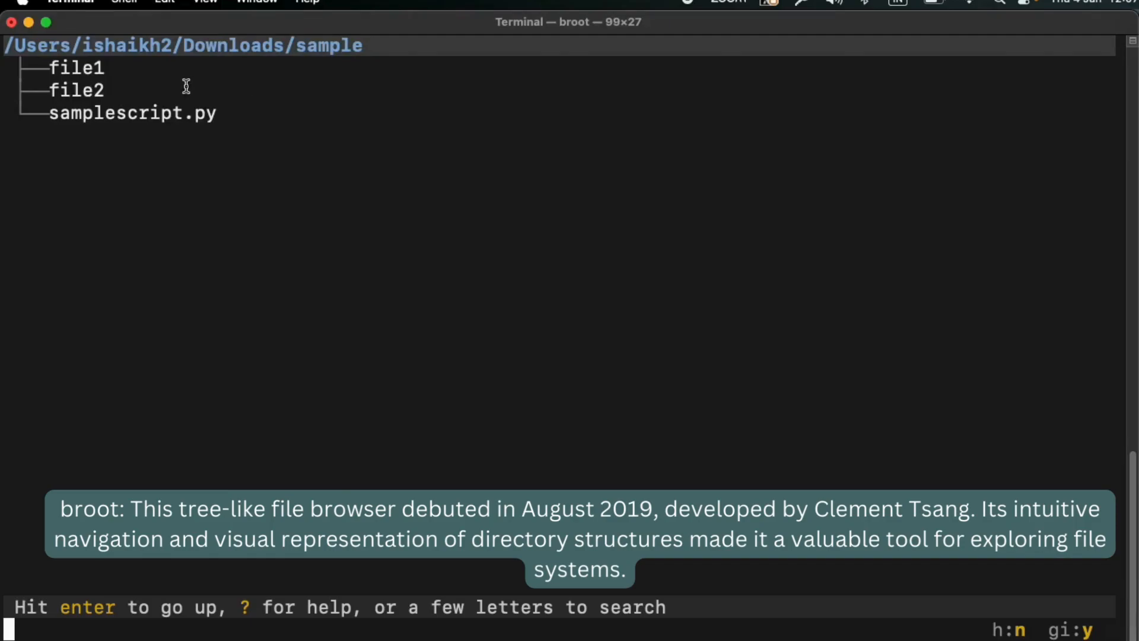
key("Down")
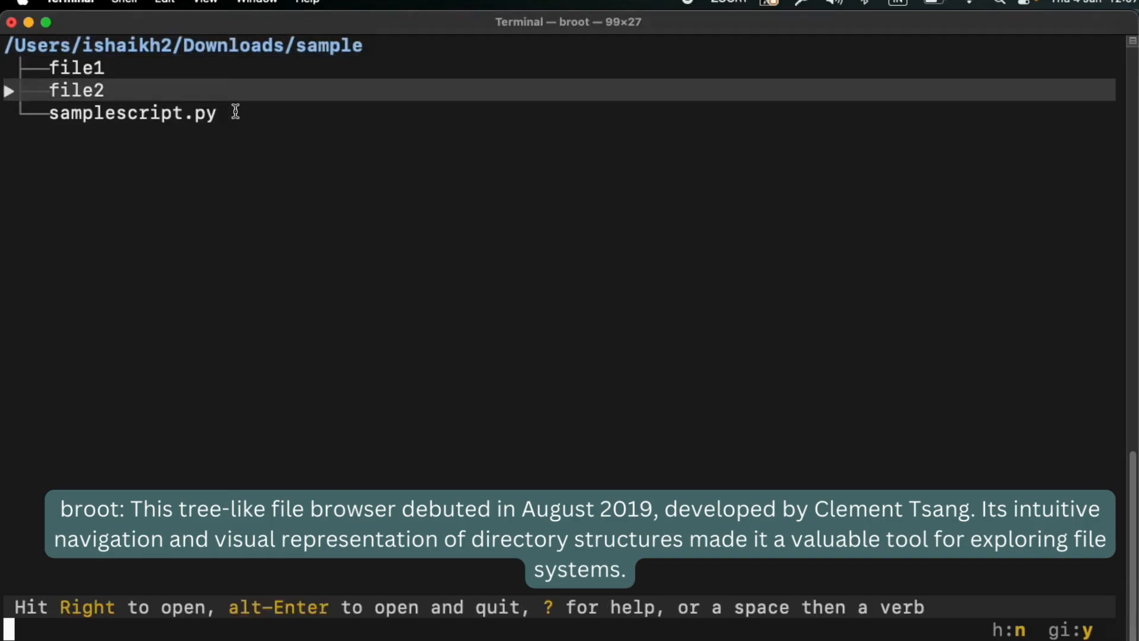
key("Down")
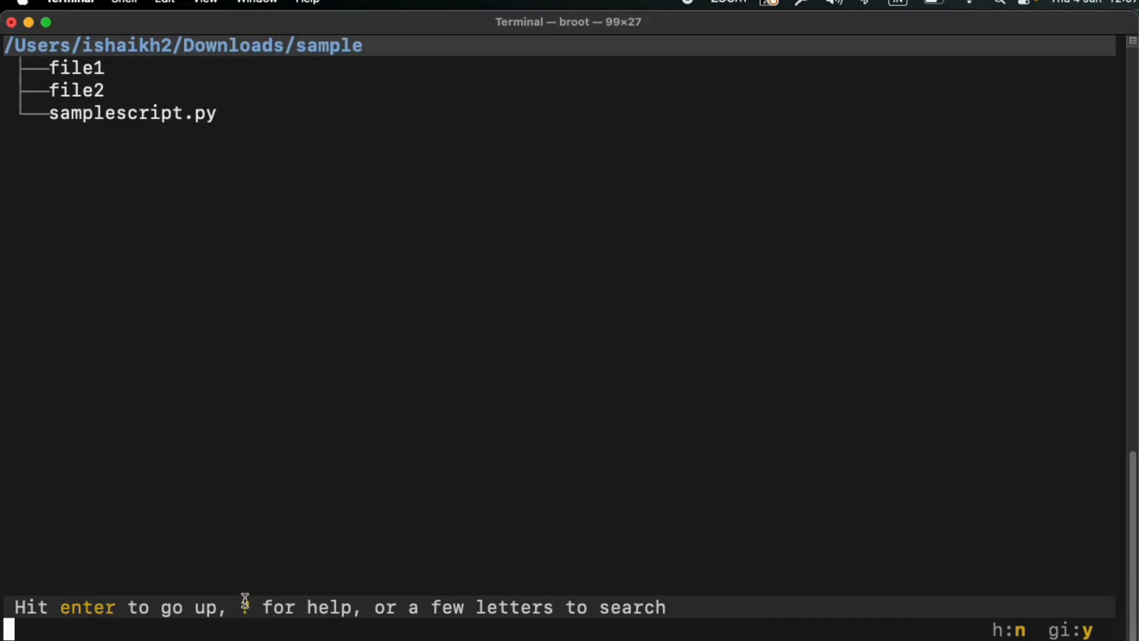
mouse_move(57, 630)
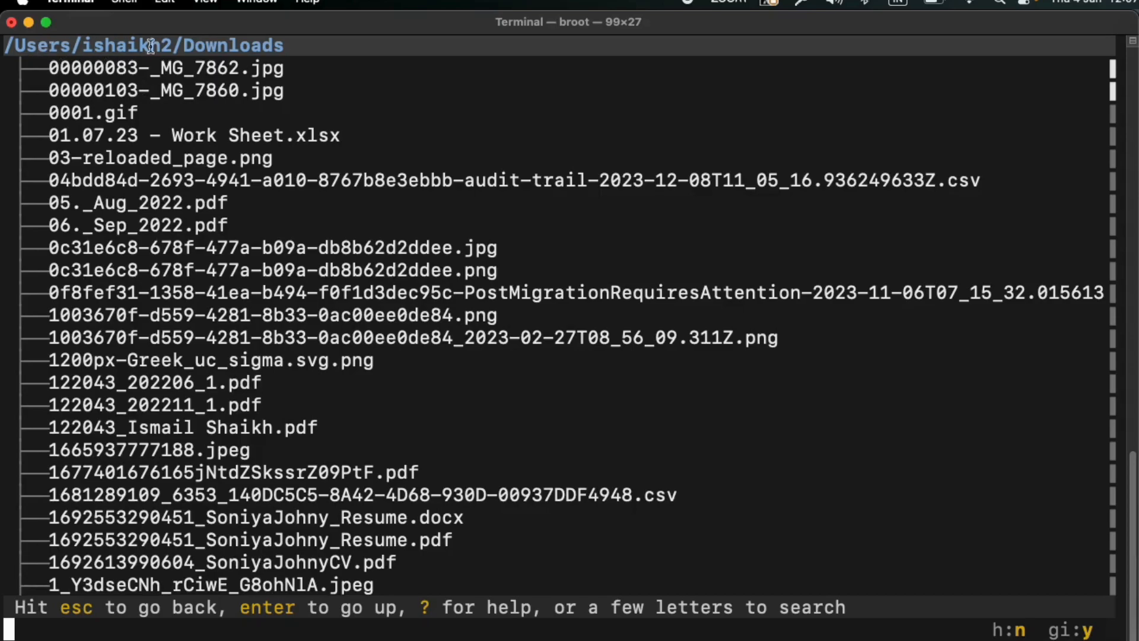
mouse_move(247, 45)
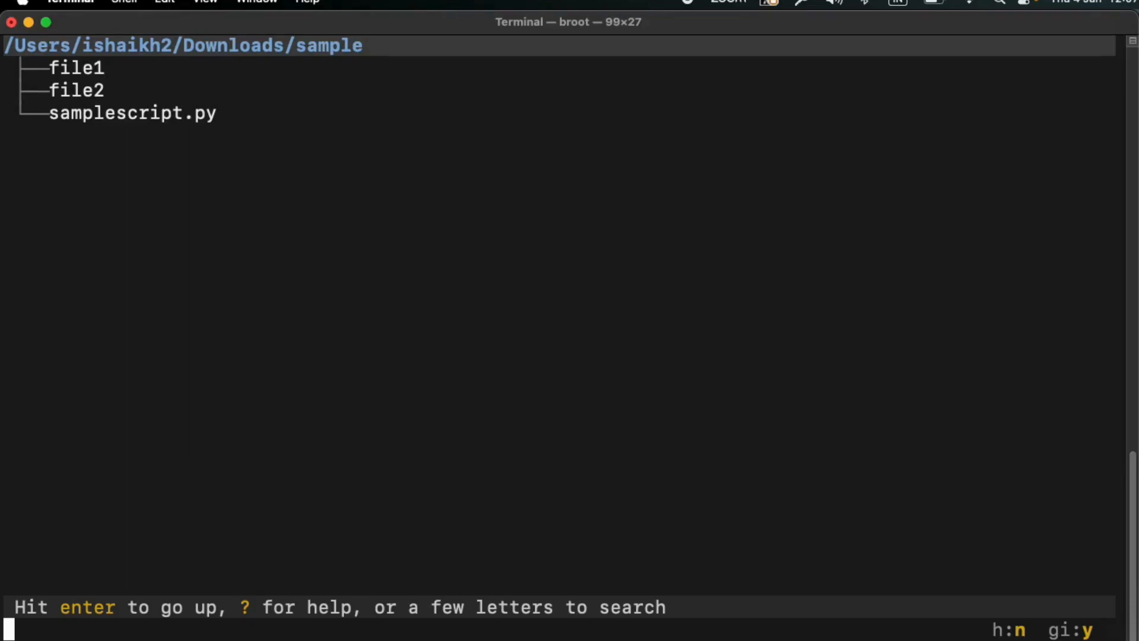
mouse_move(225, 107)
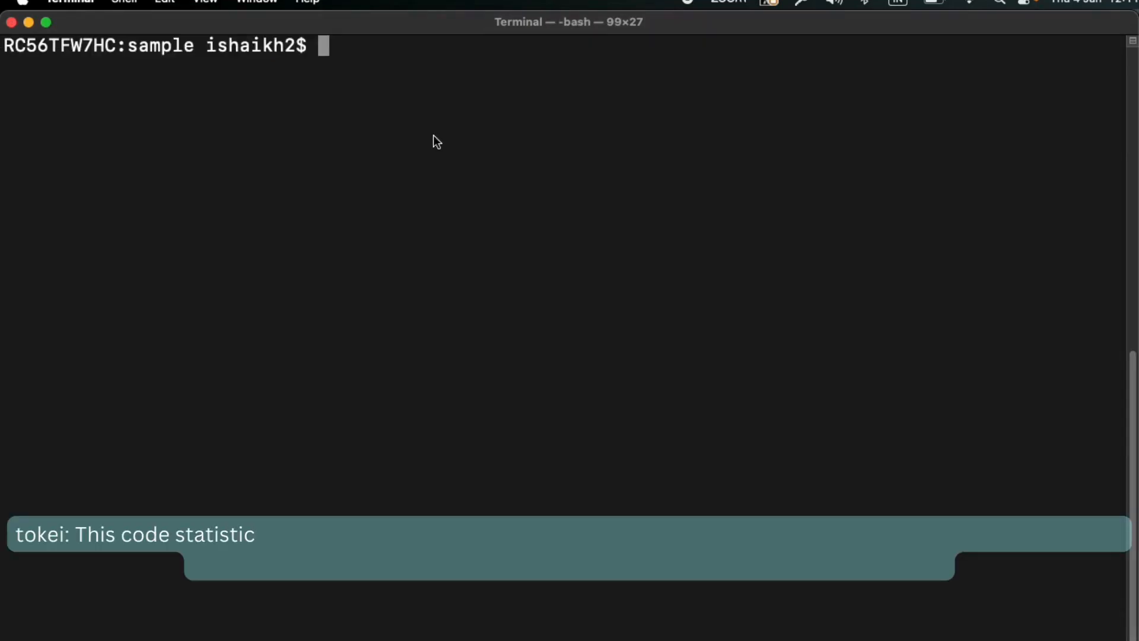
Step: Run tokei on samplescript.py, reporting 18 lines: 13 code, 2 comments, 3 blanks
type("tok")
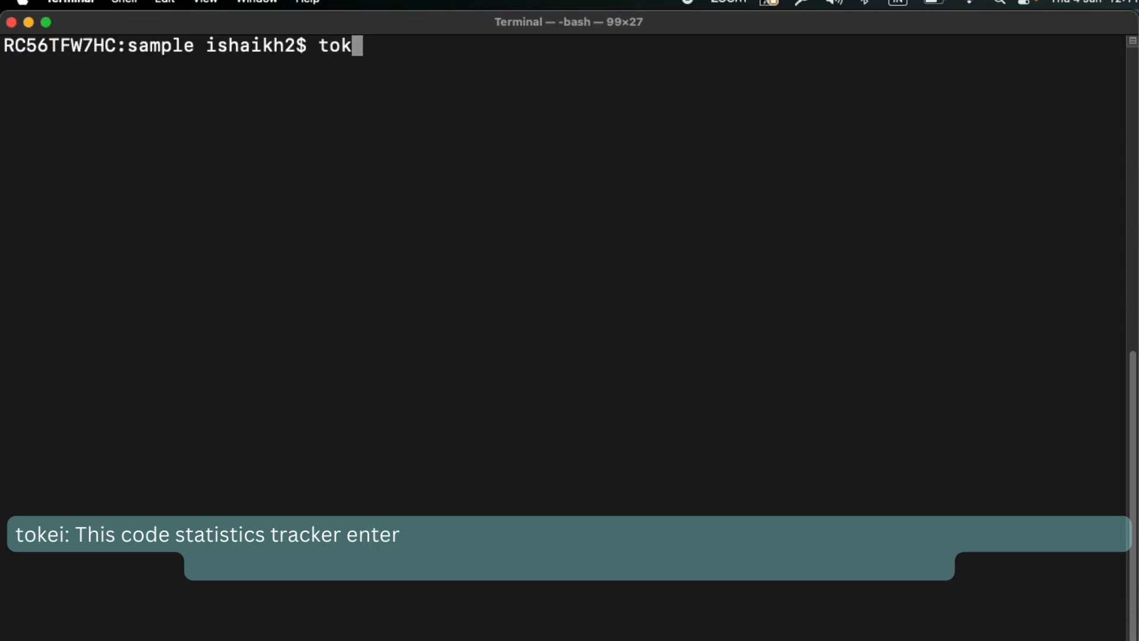
type("e")
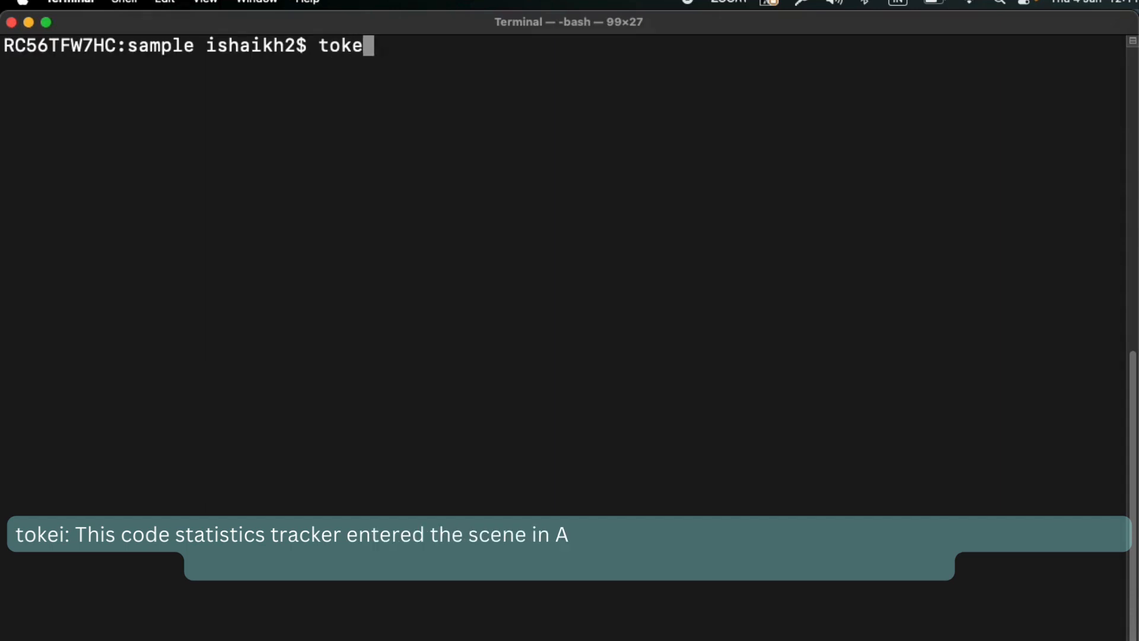
type("i")
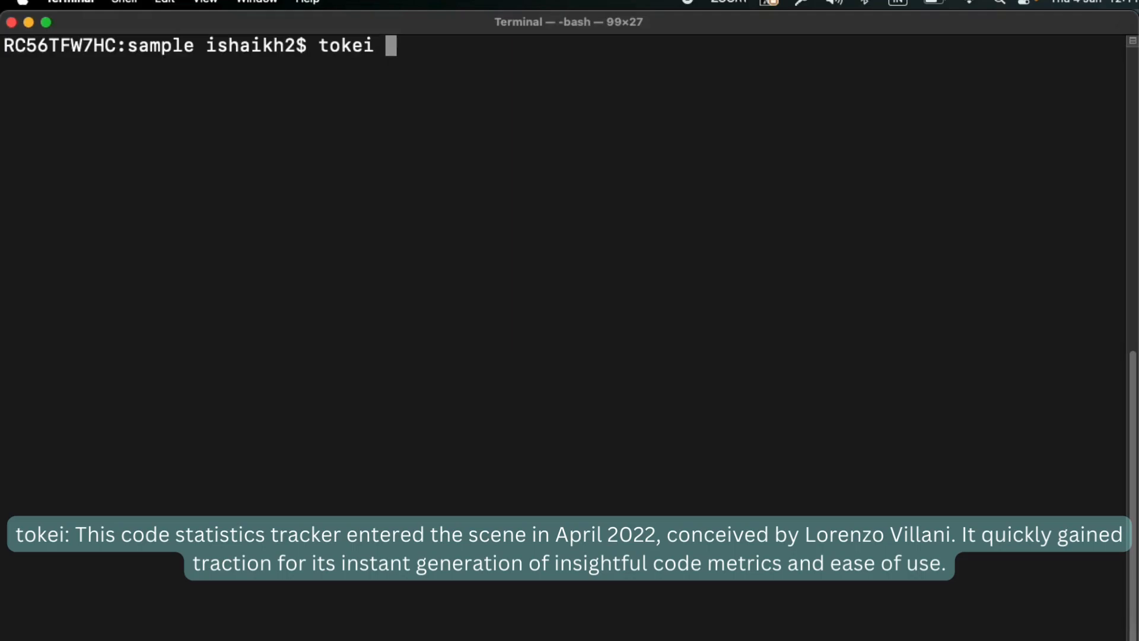
type("s")
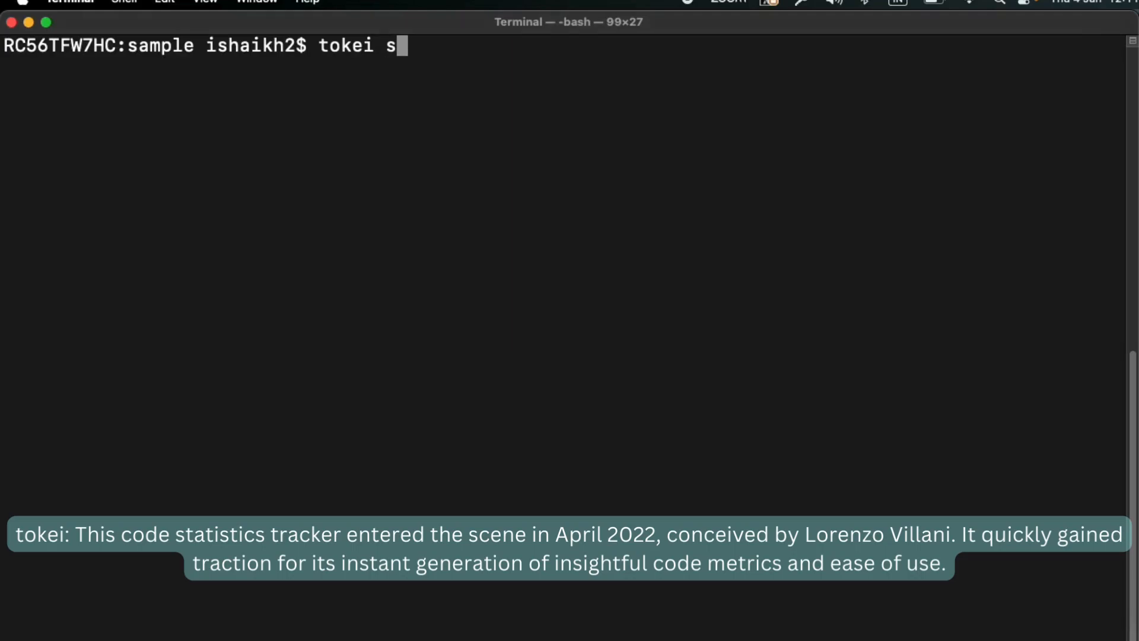
type("amplescript.py")
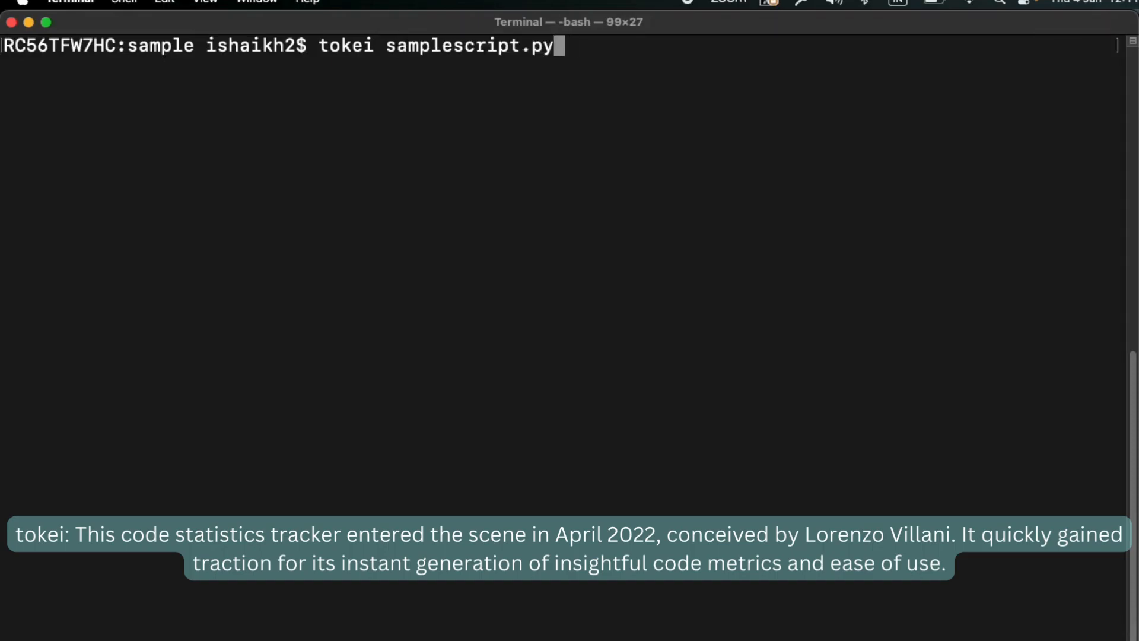
key("Return")
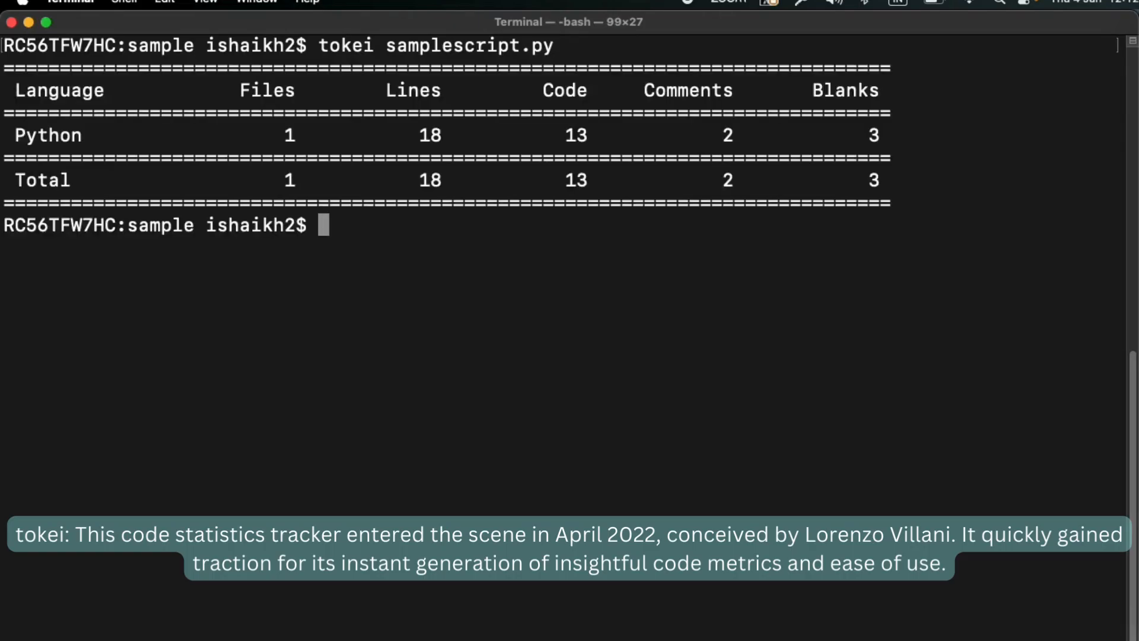
mouse_move(165, 104)
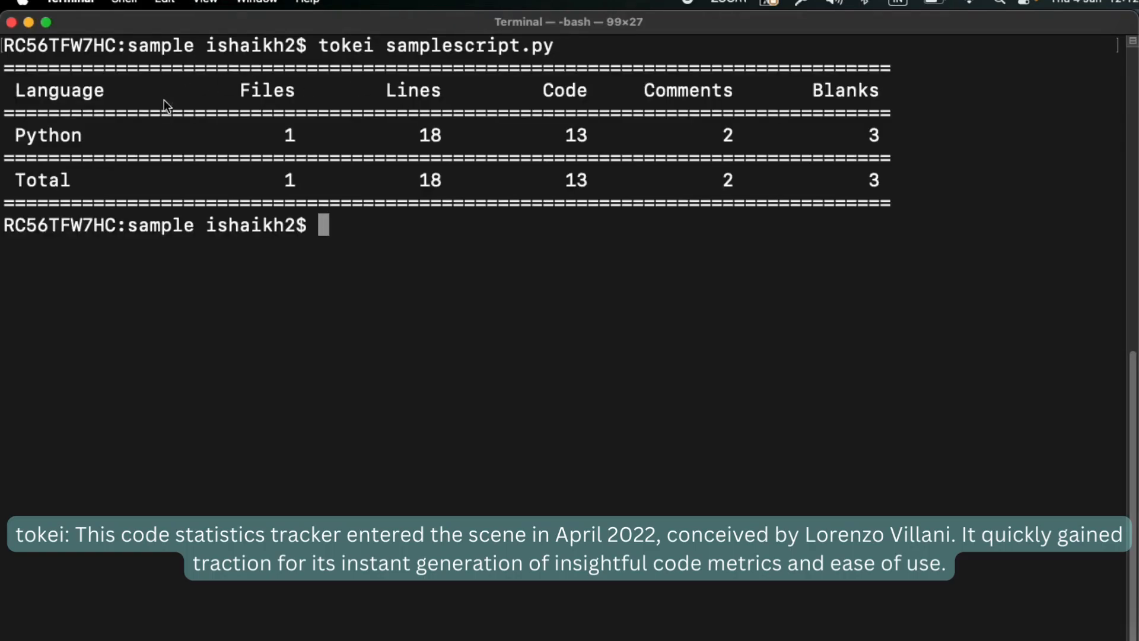
Step: Highlight the Lines column header in tokei's samplescript.py statistics table
double_click(267, 91)
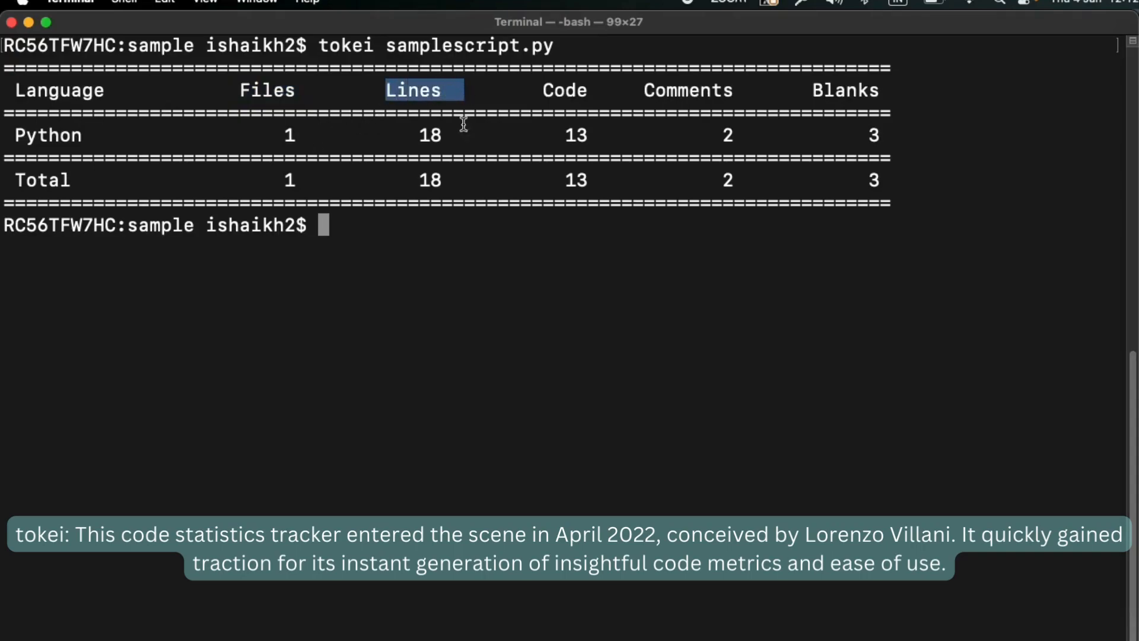
mouse_move(558, 90)
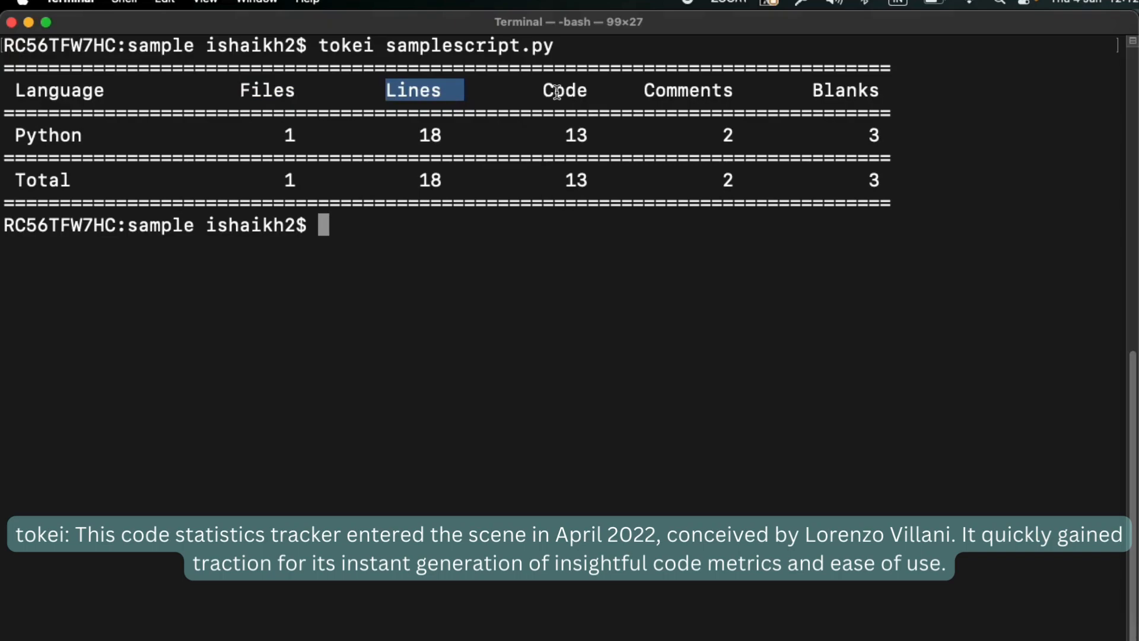